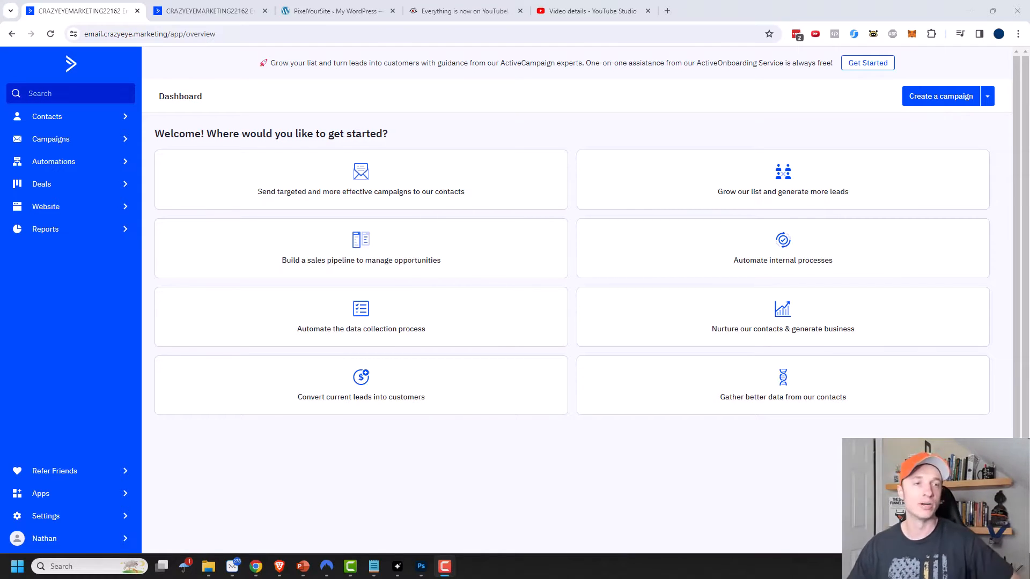
{"action": "mouse_move", "coordinate": [688, 150]}
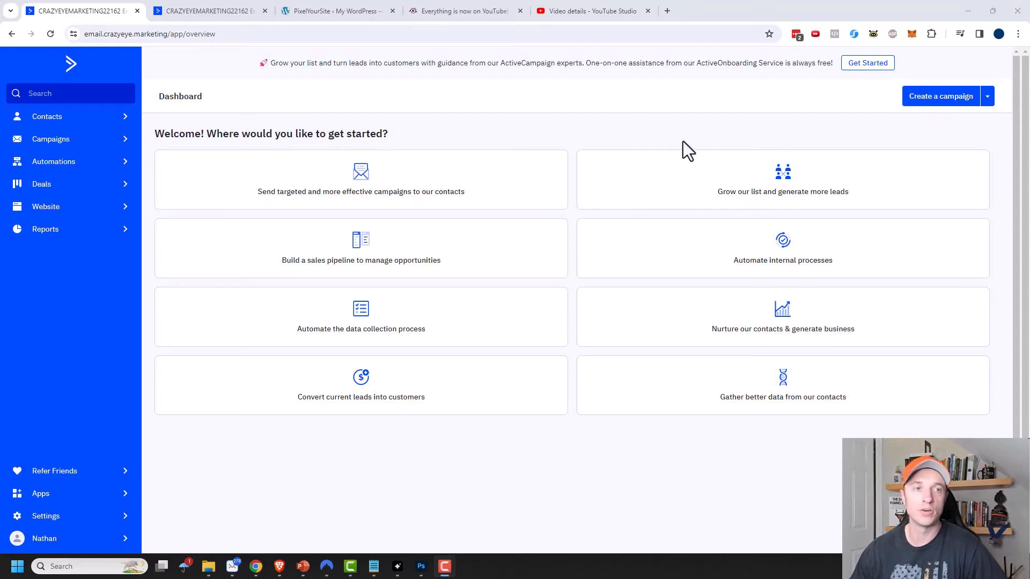
Step: Start a new campaign from Campaigns and scroll to the Date Based campaign type
{"action": "left_click", "coordinate": [50, 138]}
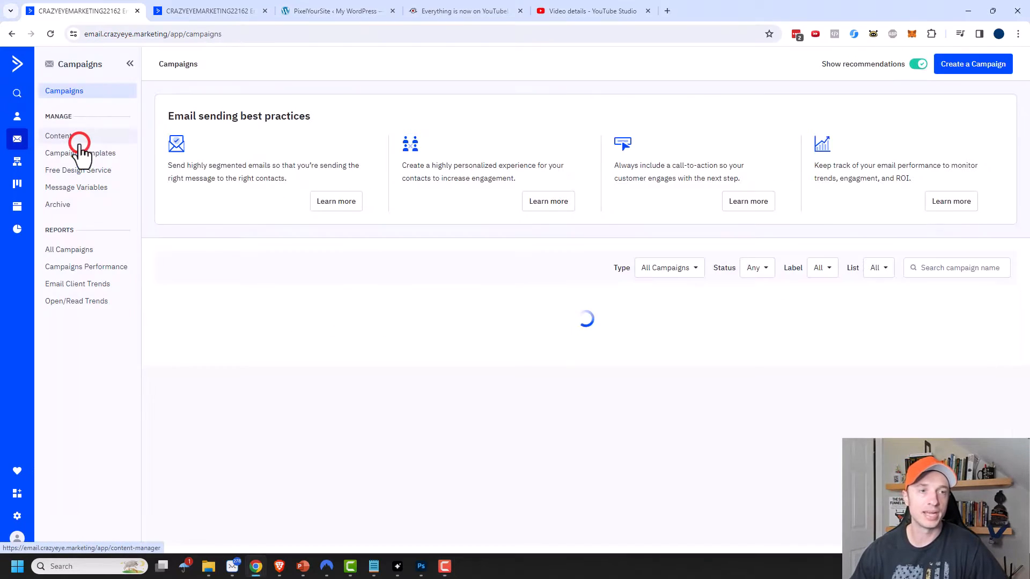
{"action": "left_click", "coordinate": [973, 64]}
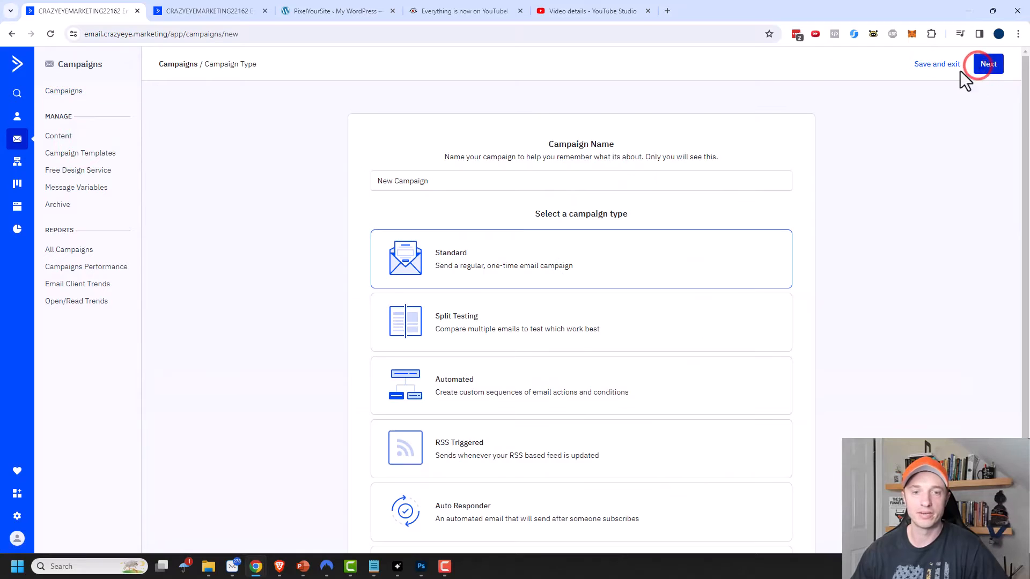
{"action": "scroll", "scroll_direction": "down", "scroll_amount": 3}
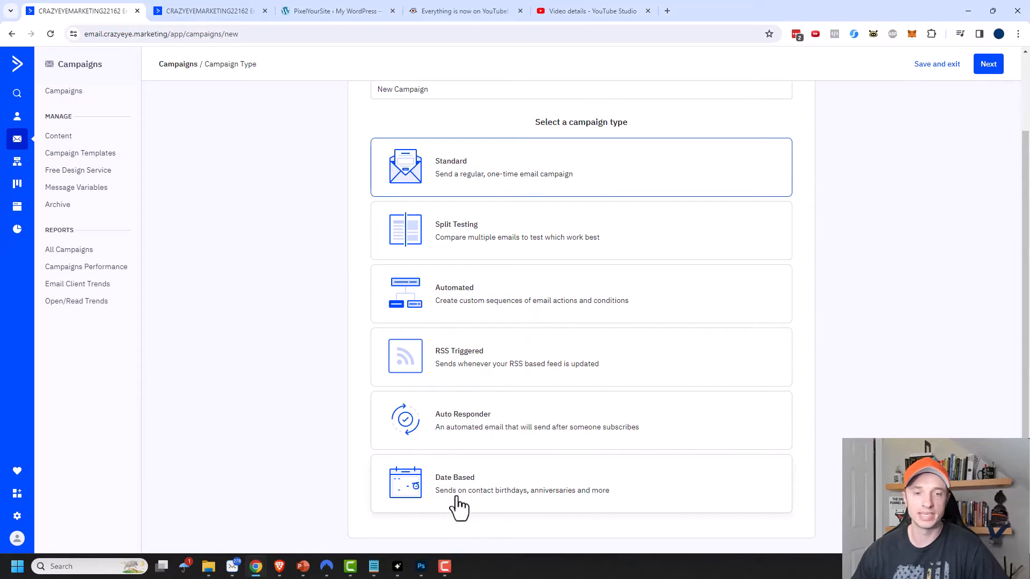
{"action": "mouse_move", "coordinate": [580, 502]}
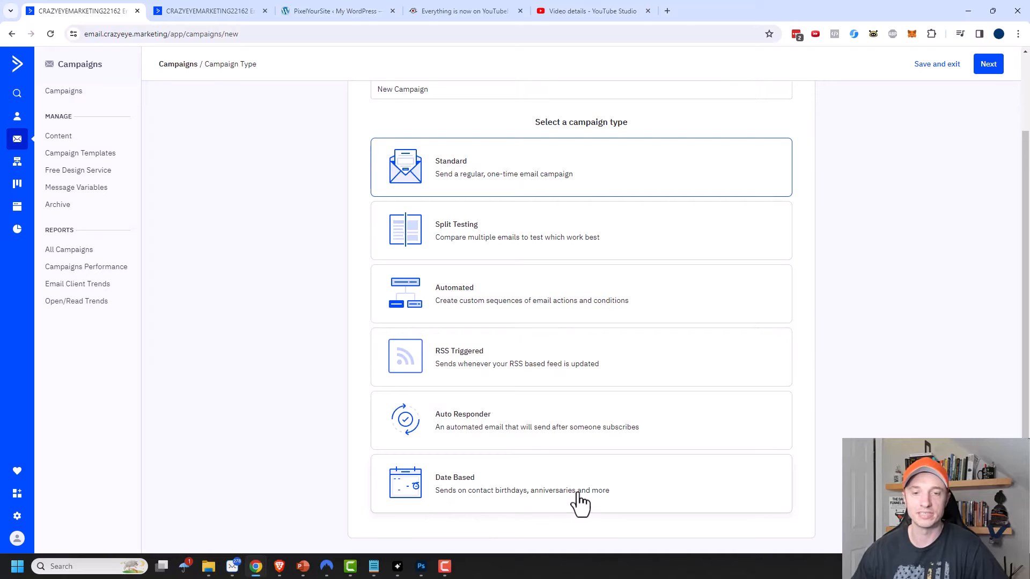
{"action": "mouse_move", "coordinate": [481, 502]}
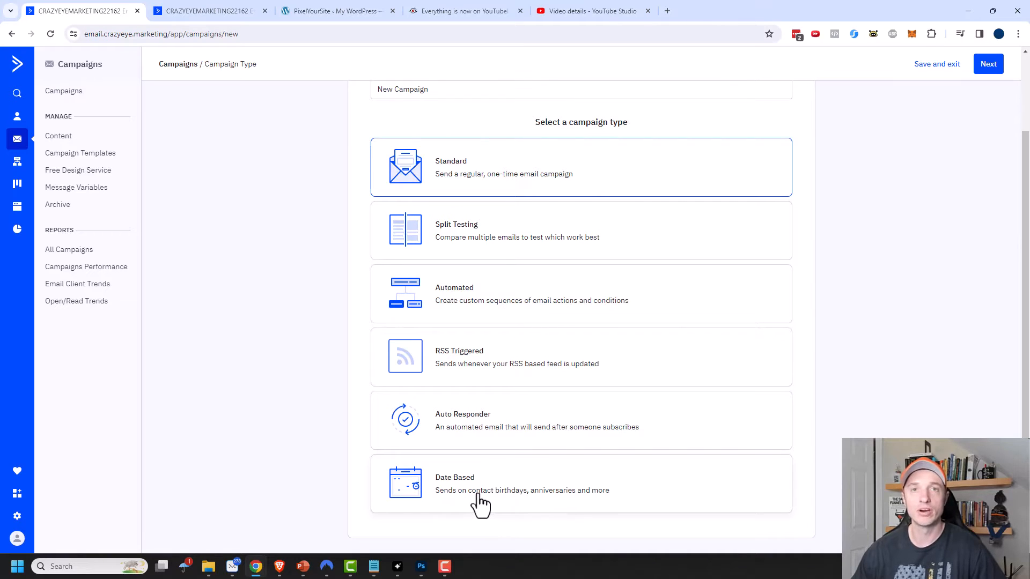
{"action": "mouse_move", "coordinate": [484, 506]}
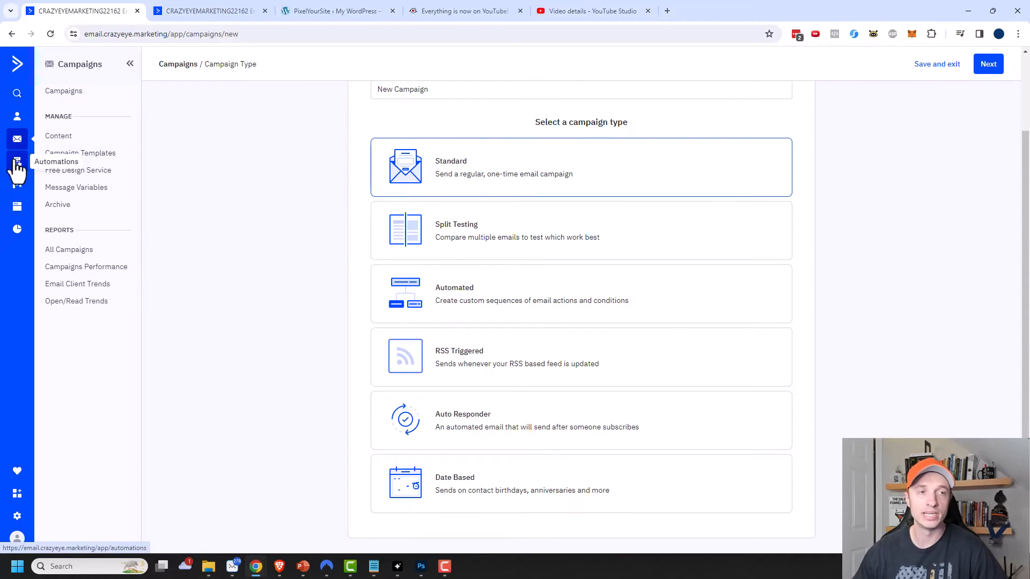
Step: Open the Automations page from the left sidebar
{"action": "left_click", "coordinate": [17, 162]}
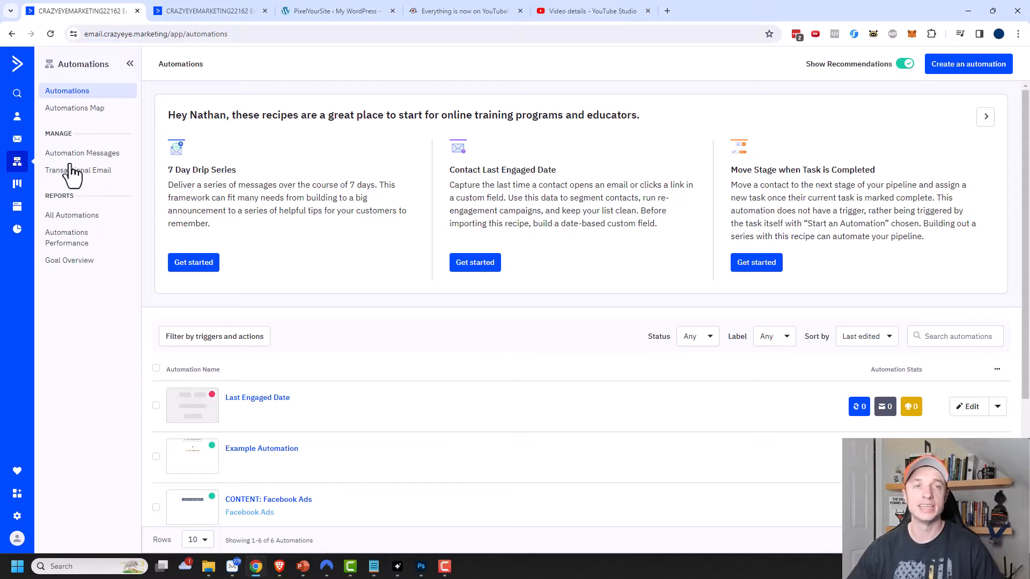
{"action": "mouse_move", "coordinate": [17, 139]}
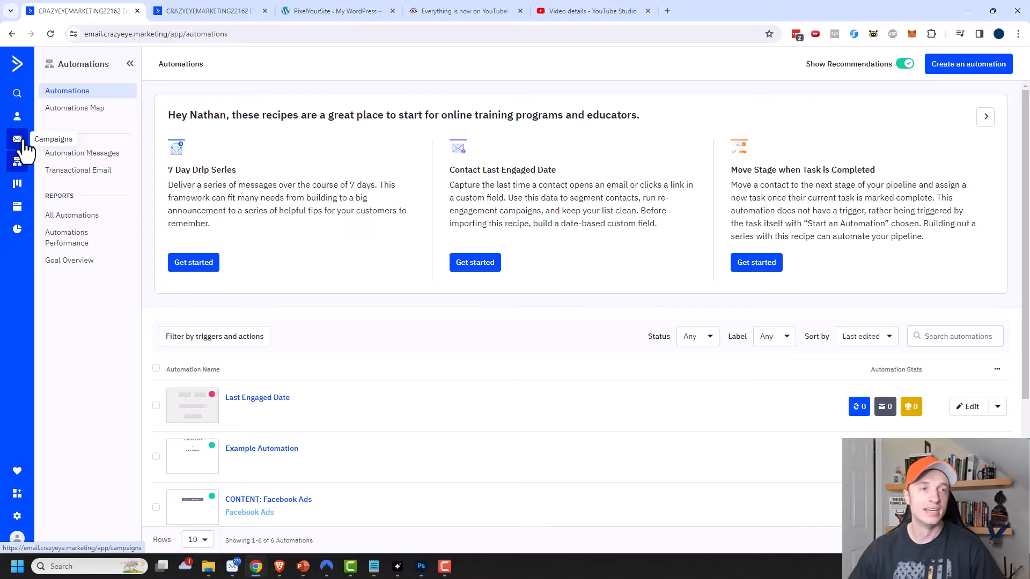
Step: Open the contact Fields settings under Contacts
{"action": "left_click", "coordinate": [18, 116]}
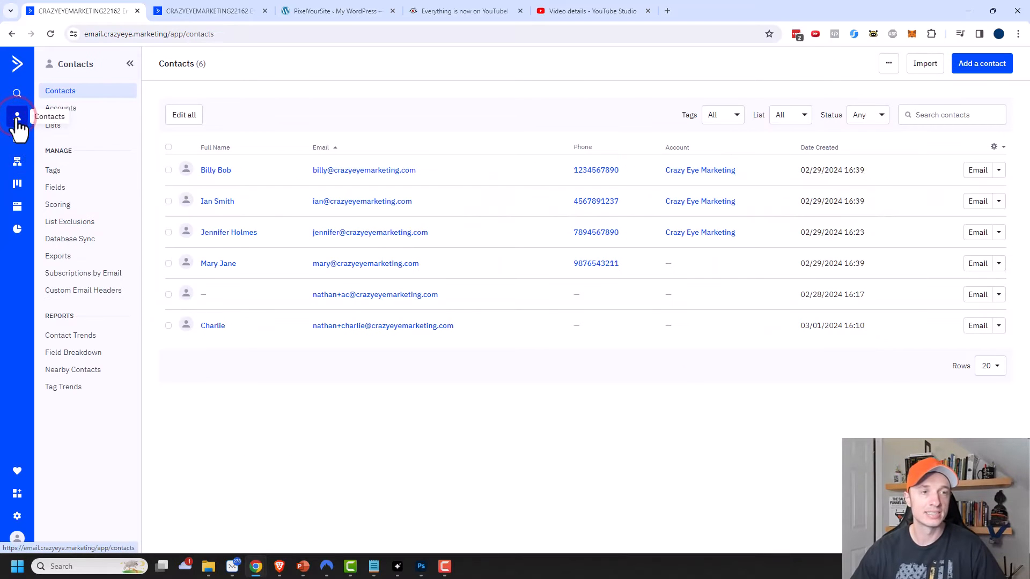
{"action": "left_click", "coordinate": [55, 187]}
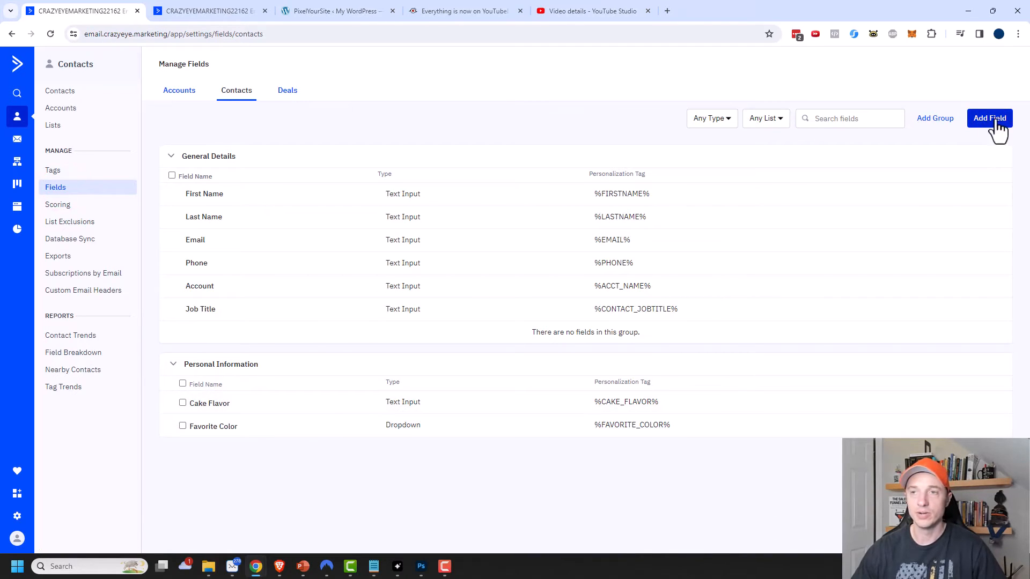
Step: Add a Date-type 'Birthday' contact field in the Personal Information group
{"action": "left_click", "coordinate": [989, 118]}
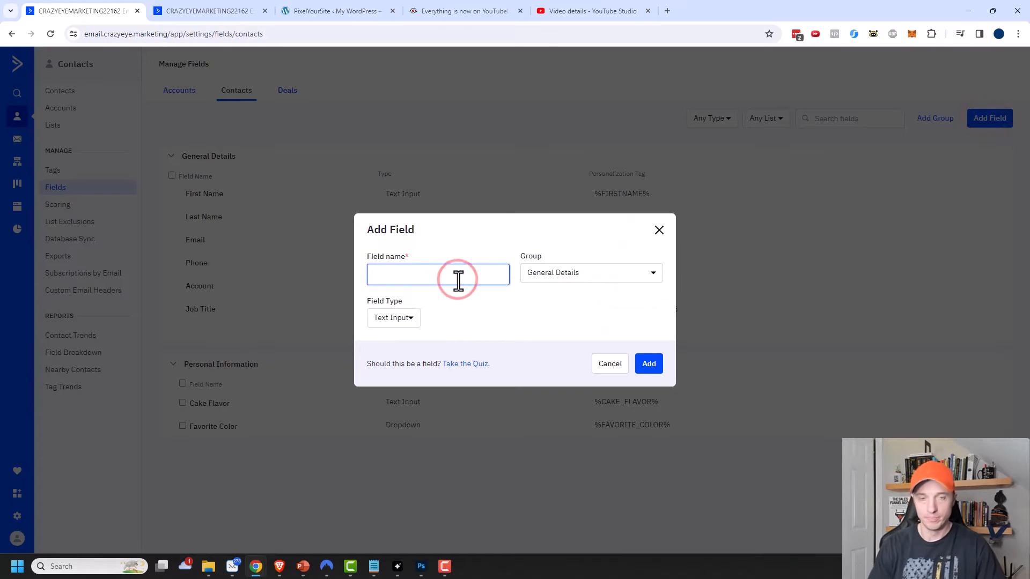
{"action": "left_click", "coordinate": [589, 273]}
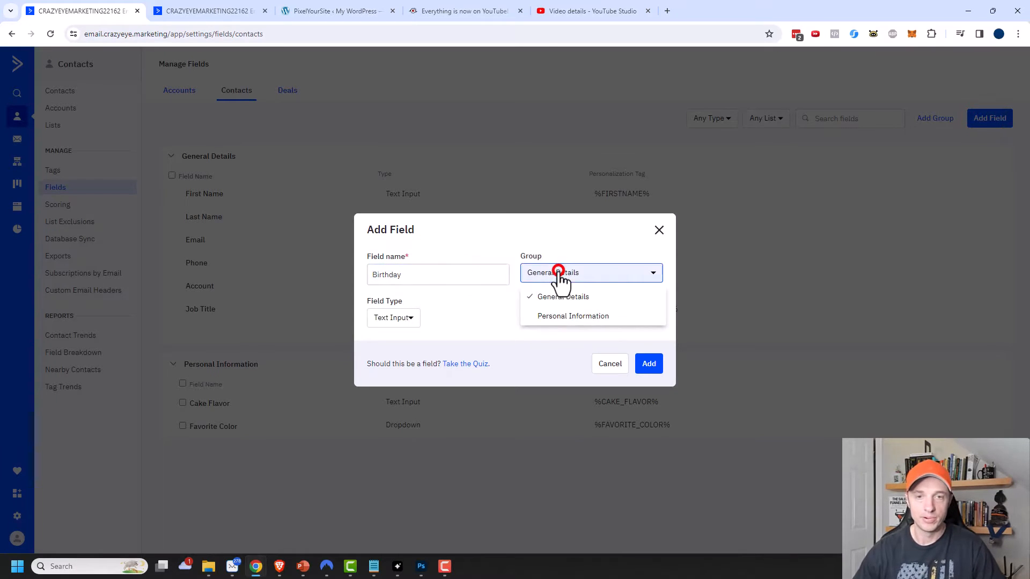
{"action": "left_click", "coordinate": [573, 316]}
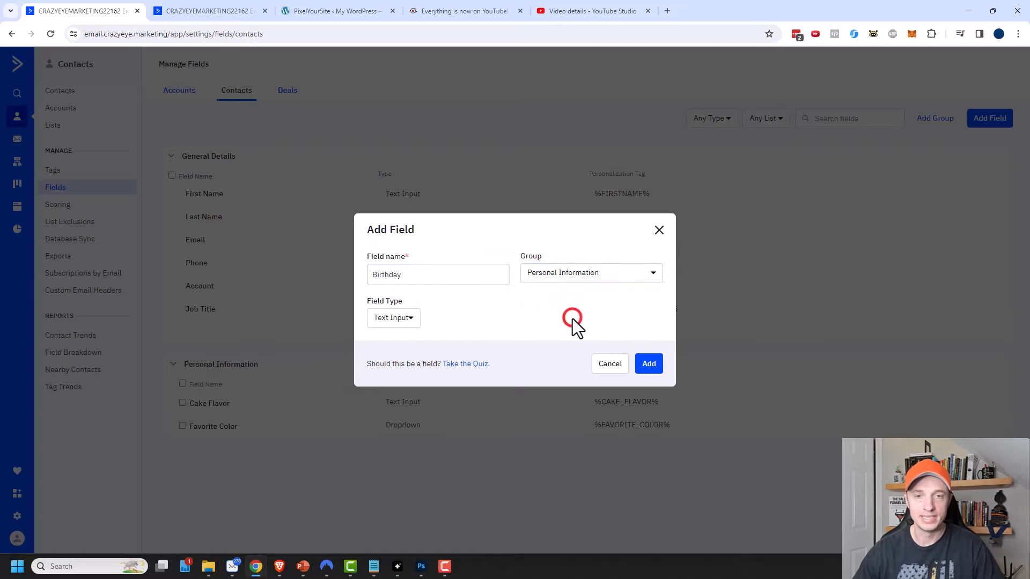
{"action": "mouse_move", "coordinate": [335, 225]}
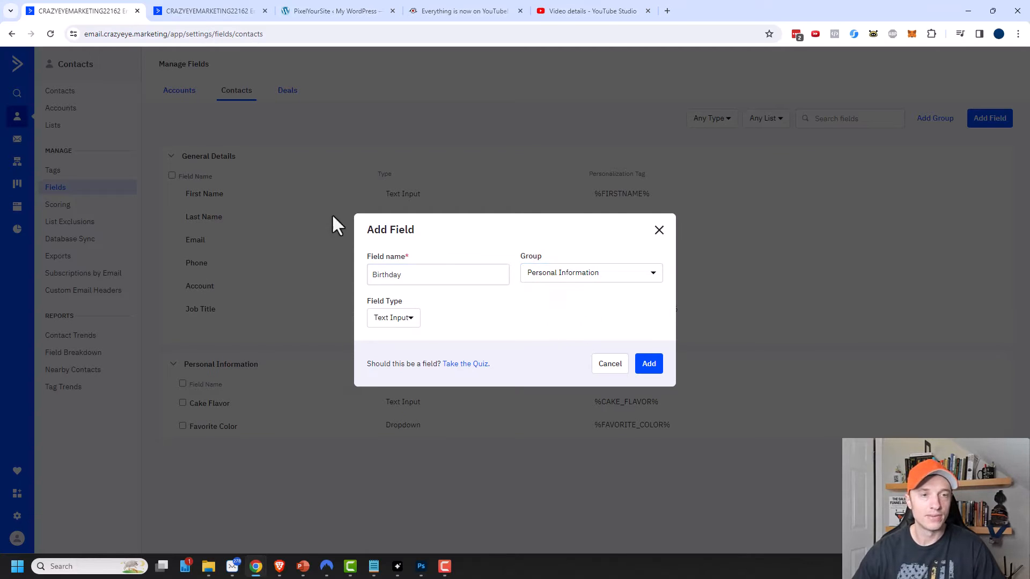
{"action": "mouse_move", "coordinate": [326, 279]}
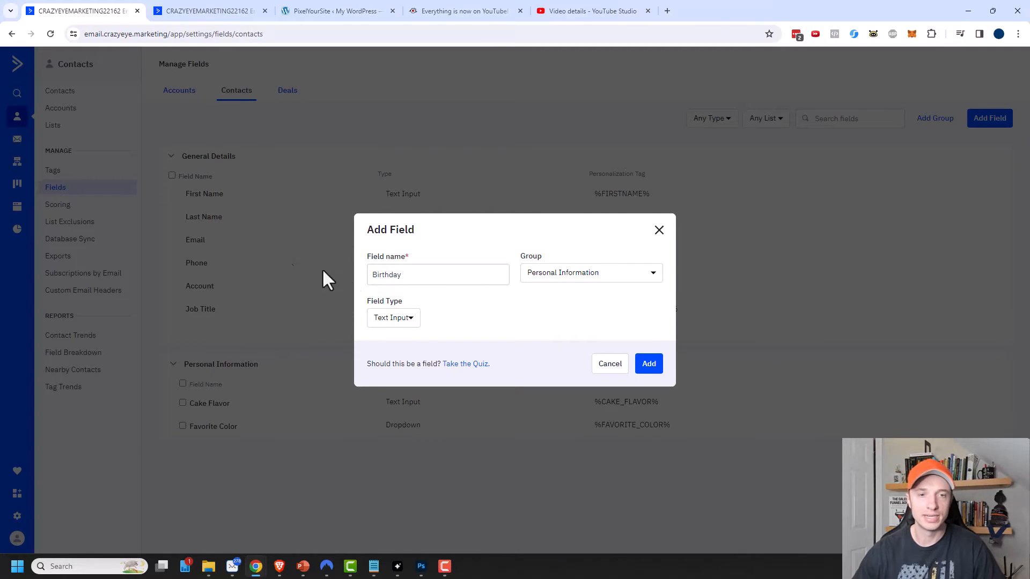
{"action": "left_click", "coordinate": [393, 317]}
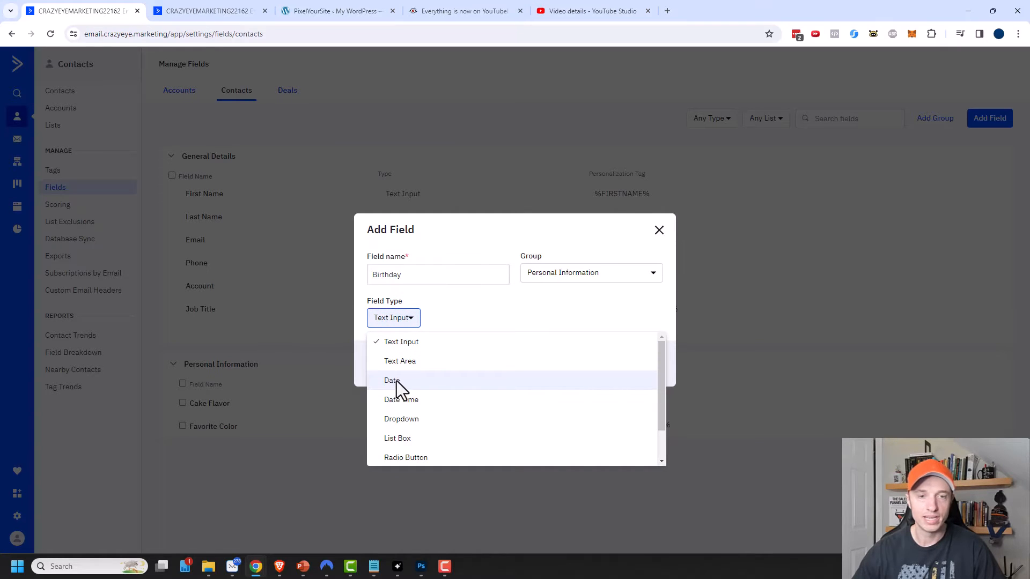
{"action": "left_click", "coordinate": [392, 380]}
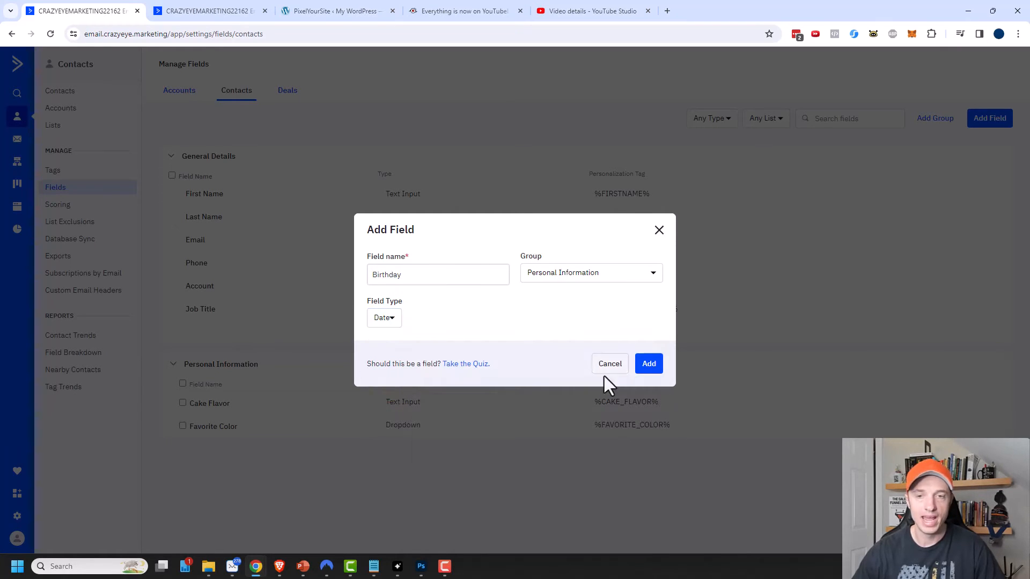
{"action": "left_click", "coordinate": [647, 364]}
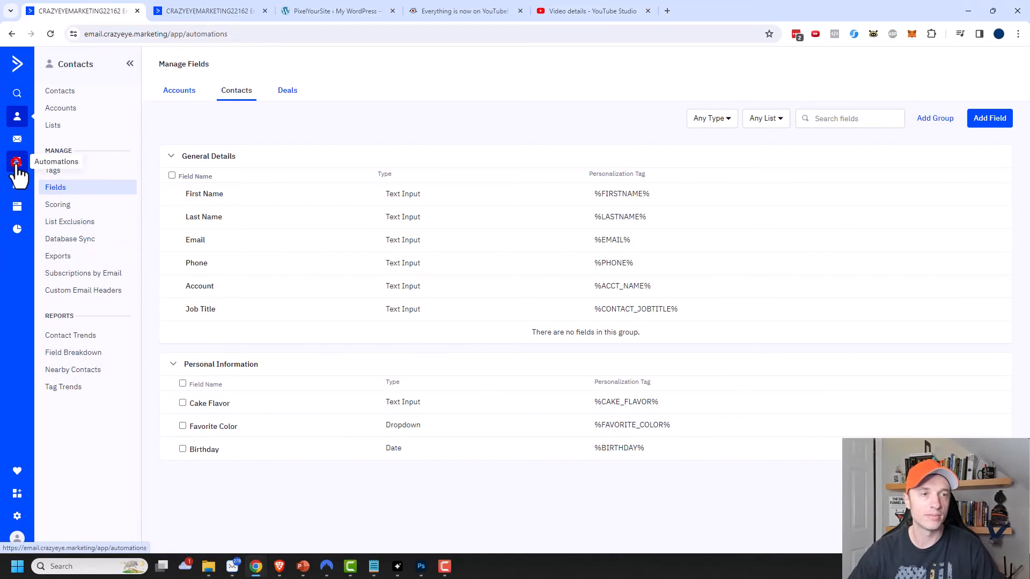
Step: Create a new automation from scratch on the Automations page
{"action": "left_click", "coordinate": [18, 161]}
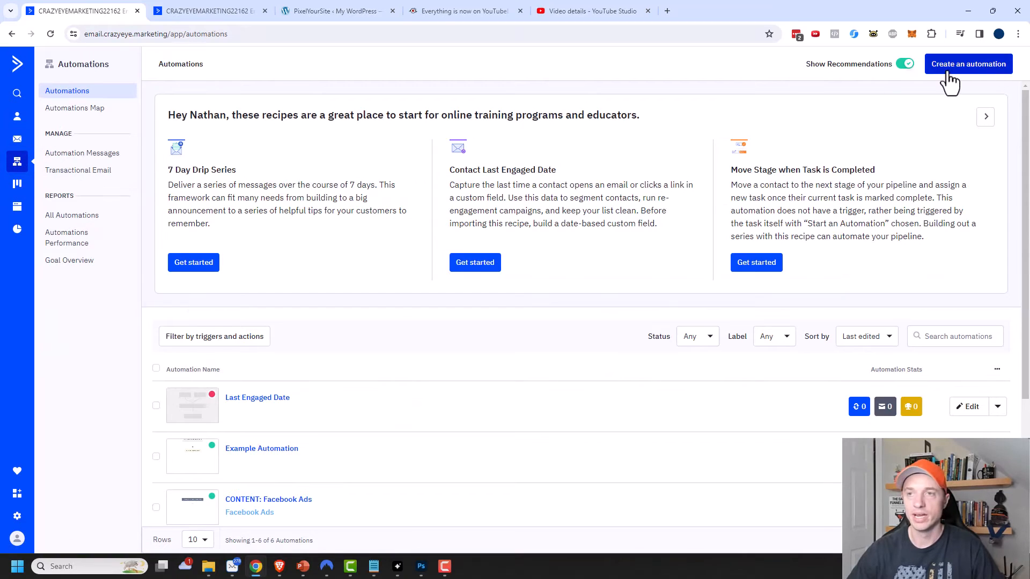
{"action": "left_click", "coordinate": [969, 64]}
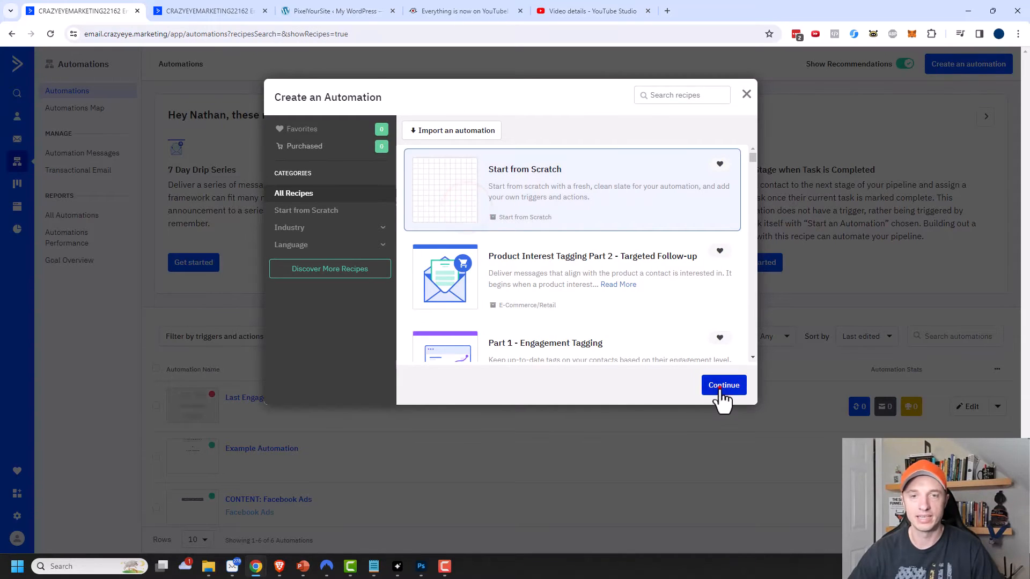
{"action": "left_click", "coordinate": [723, 385]}
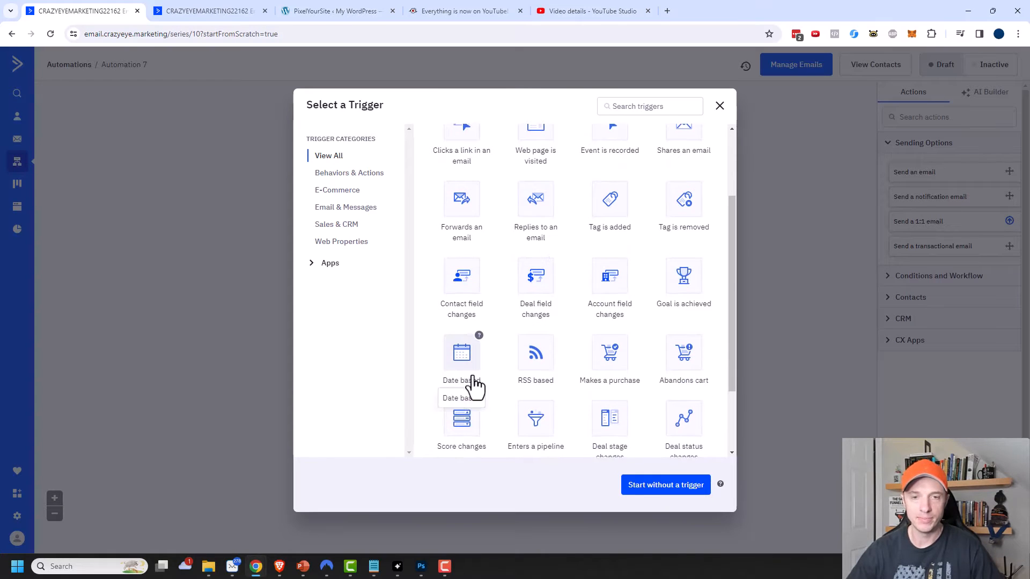
Step: Set a Date based trigger on Birthday, checked daily at 9AM in the contact's timezone
{"action": "left_click", "coordinate": [461, 355]}
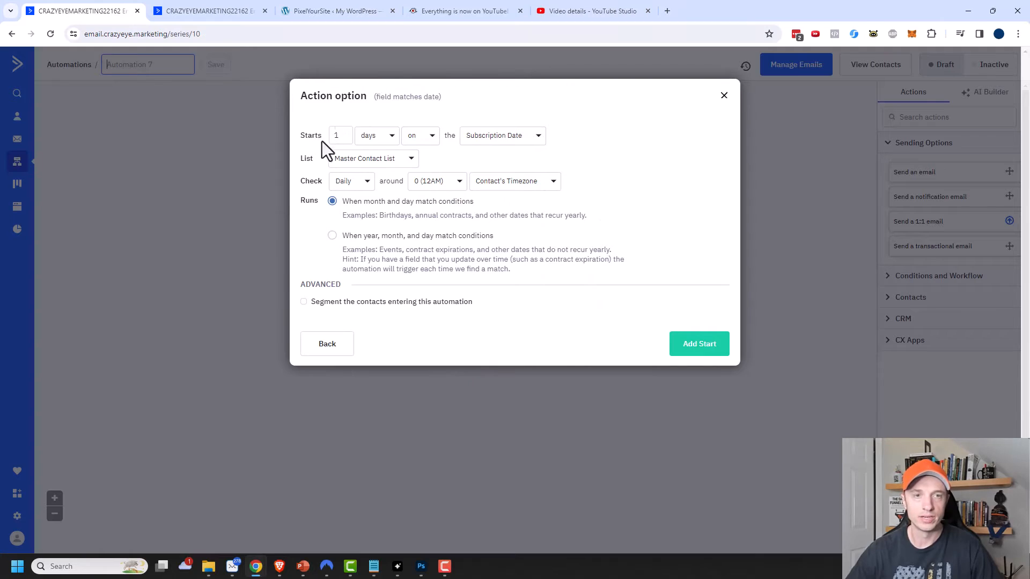
{"action": "mouse_move", "coordinate": [488, 143]}
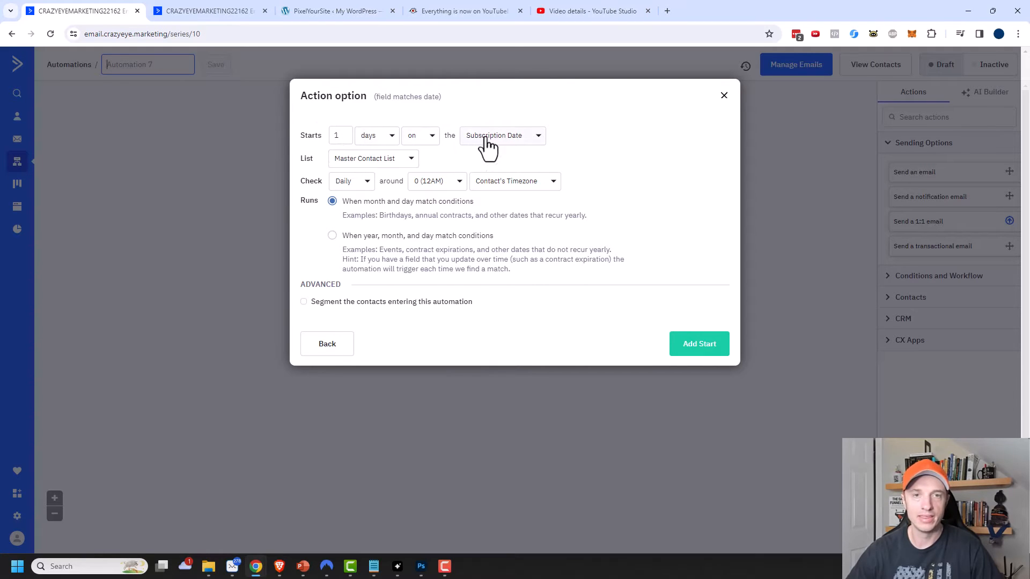
{"action": "left_click", "coordinate": [502, 135]}
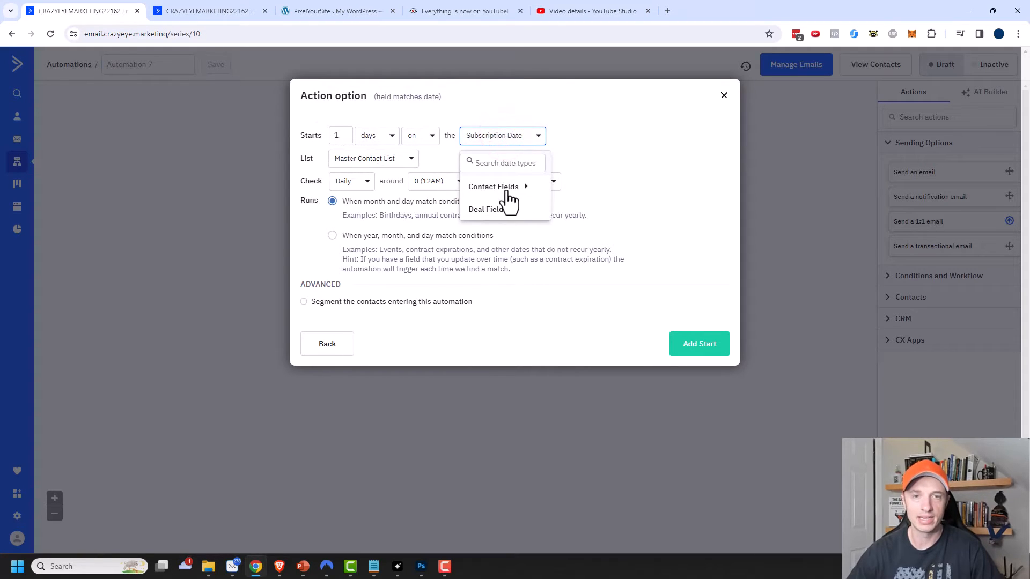
{"action": "left_click", "coordinate": [494, 186]}
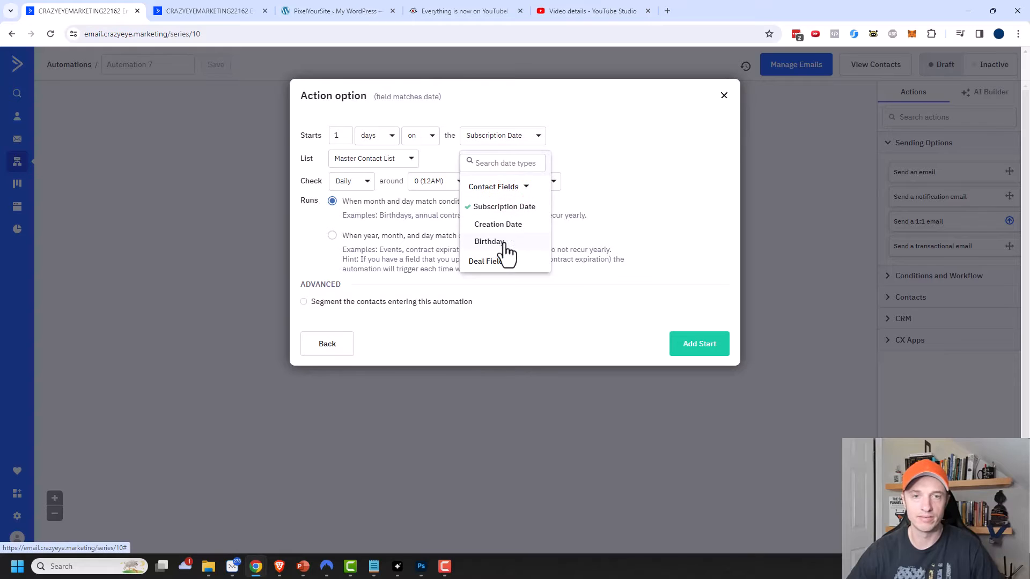
{"action": "mouse_move", "coordinate": [498, 215]}
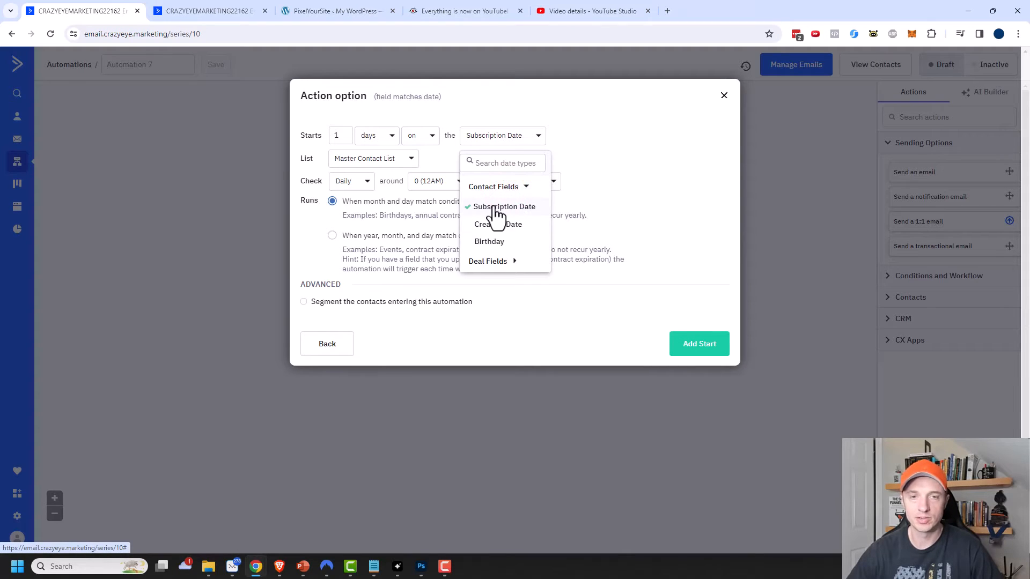
{"action": "mouse_move", "coordinate": [489, 250]}
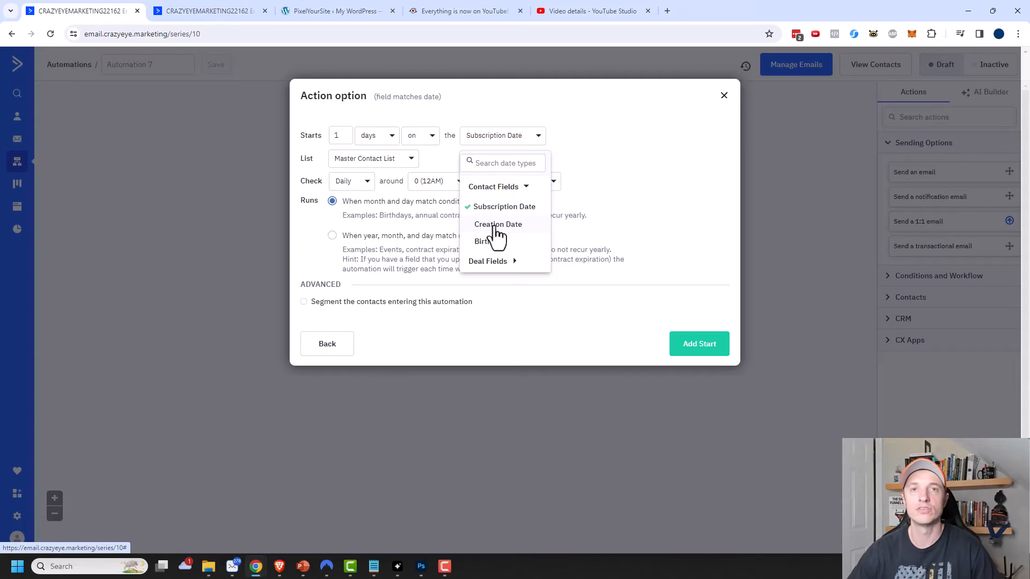
{"action": "mouse_move", "coordinate": [491, 246]}
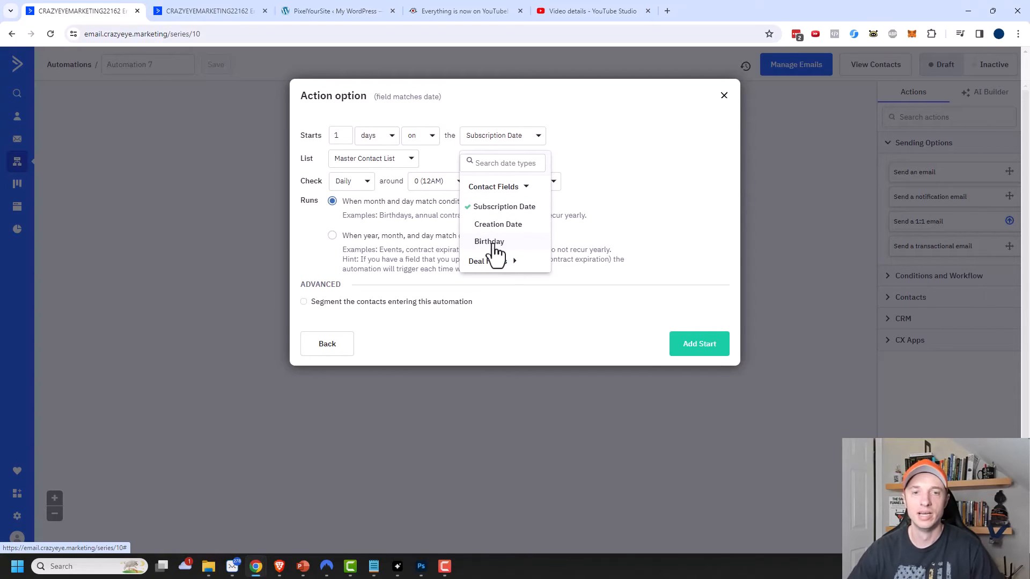
{"action": "left_click", "coordinate": [488, 242]}
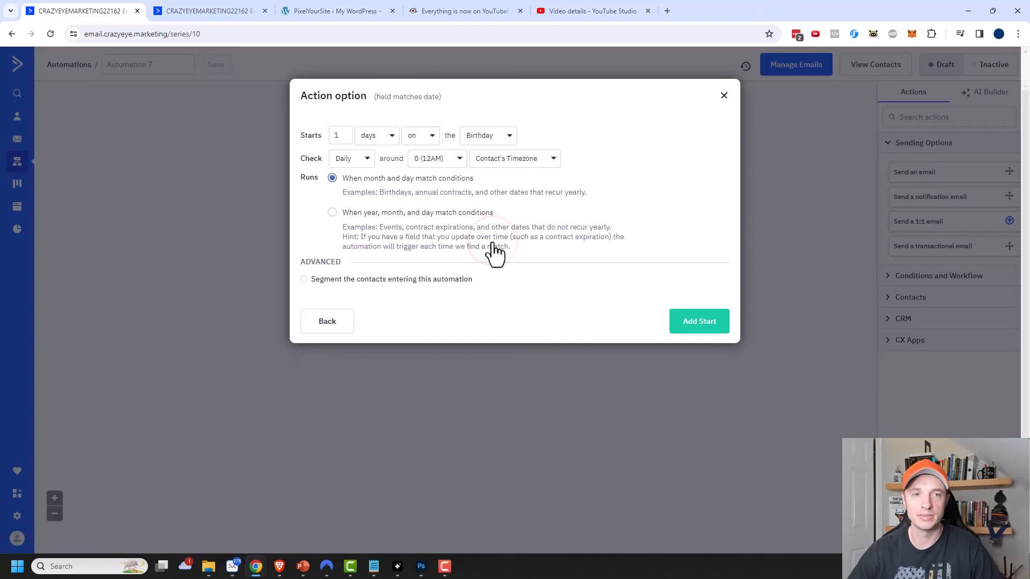
{"action": "mouse_move", "coordinate": [387, 153]}
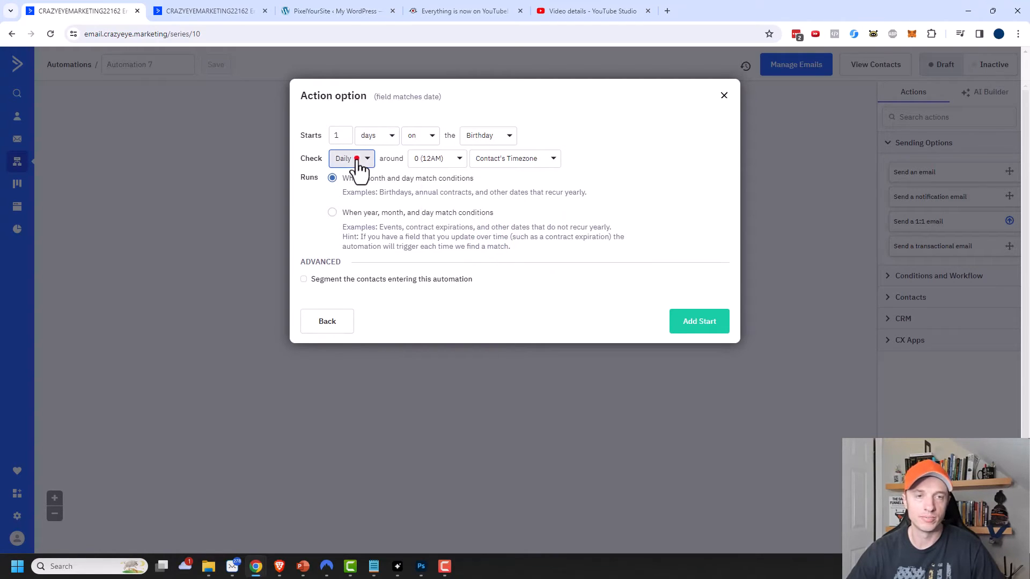
{"action": "left_click", "coordinate": [437, 159]}
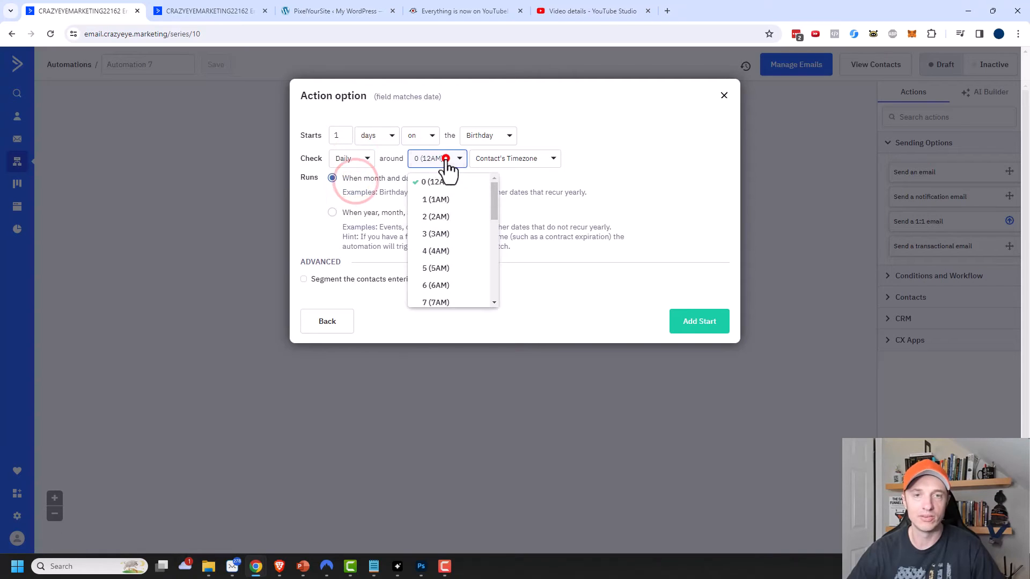
{"action": "scroll", "scroll_direction": "down", "scroll_amount": 3}
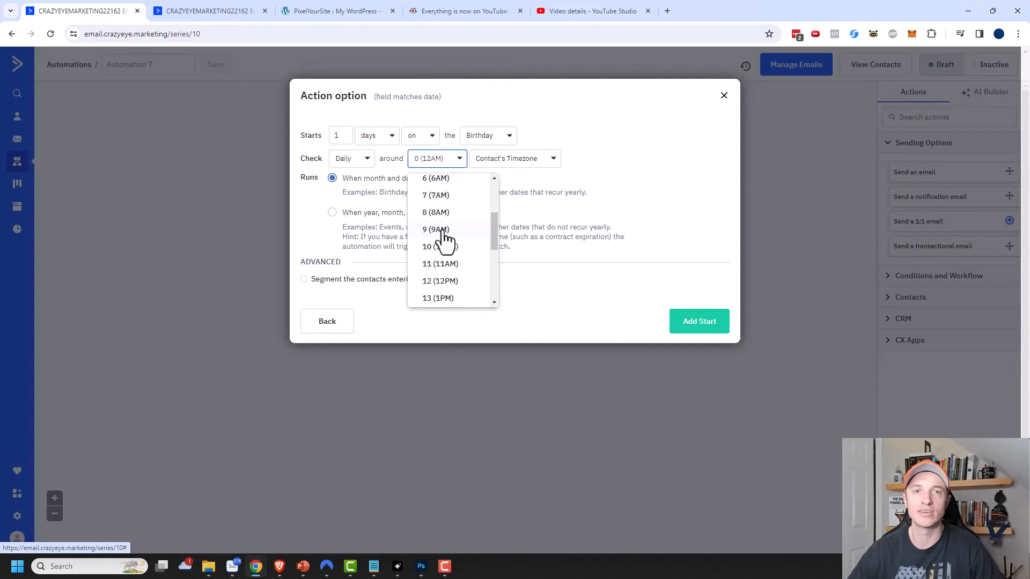
{"action": "left_click", "coordinate": [435, 229]}
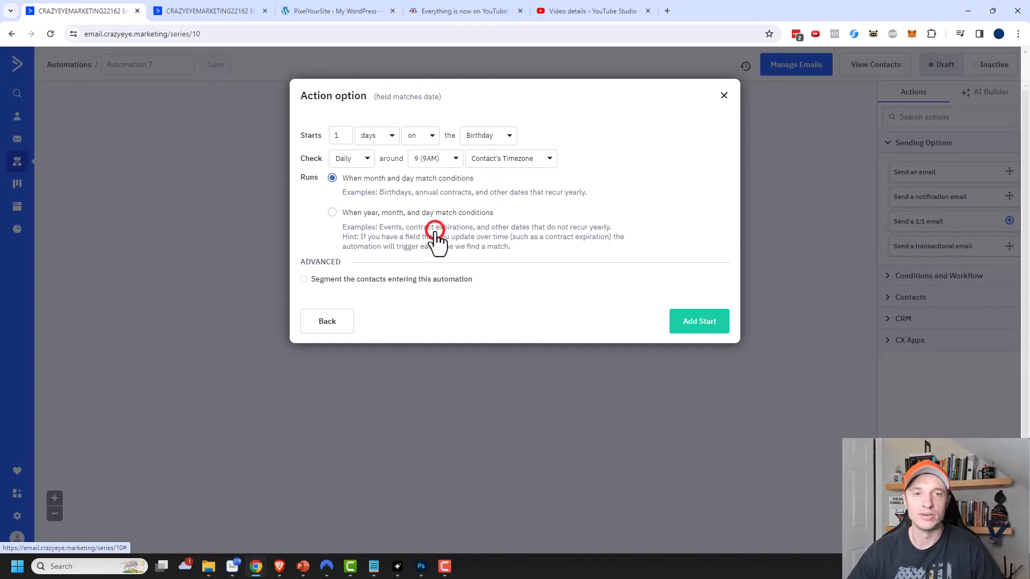
{"action": "left_click", "coordinate": [510, 159]}
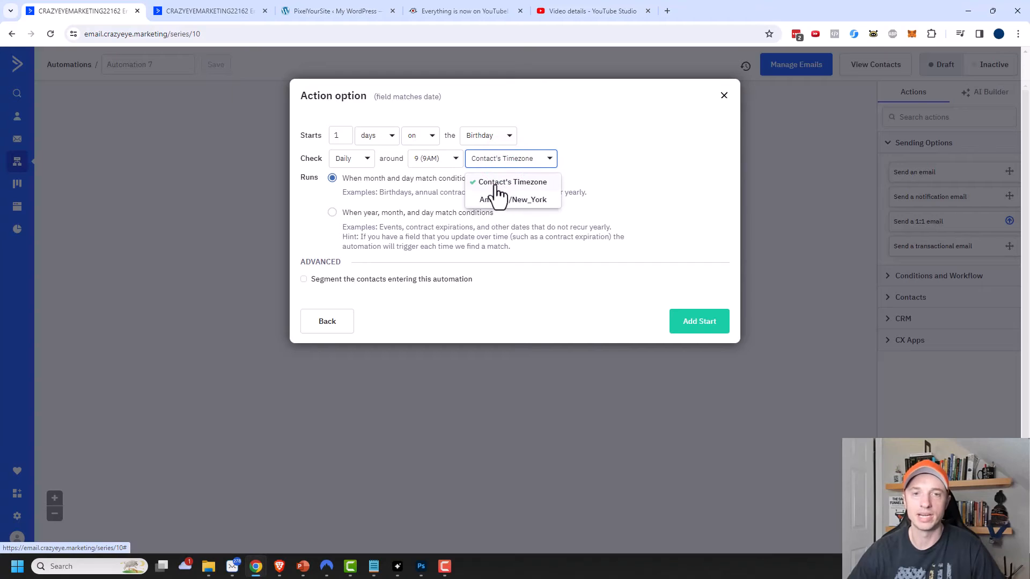
{"action": "left_click", "coordinate": [513, 182]}
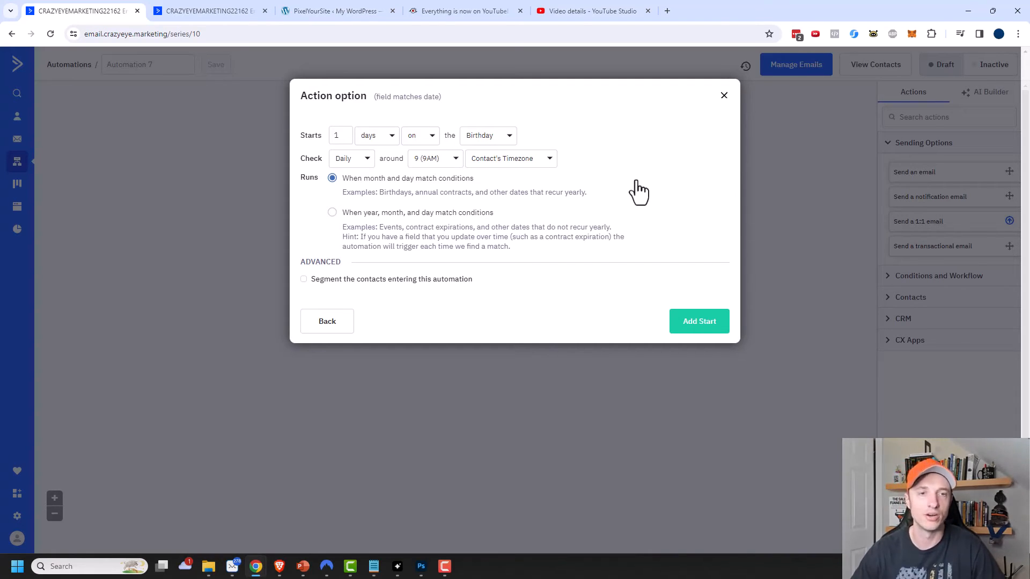
{"action": "mouse_move", "coordinate": [348, 193]}
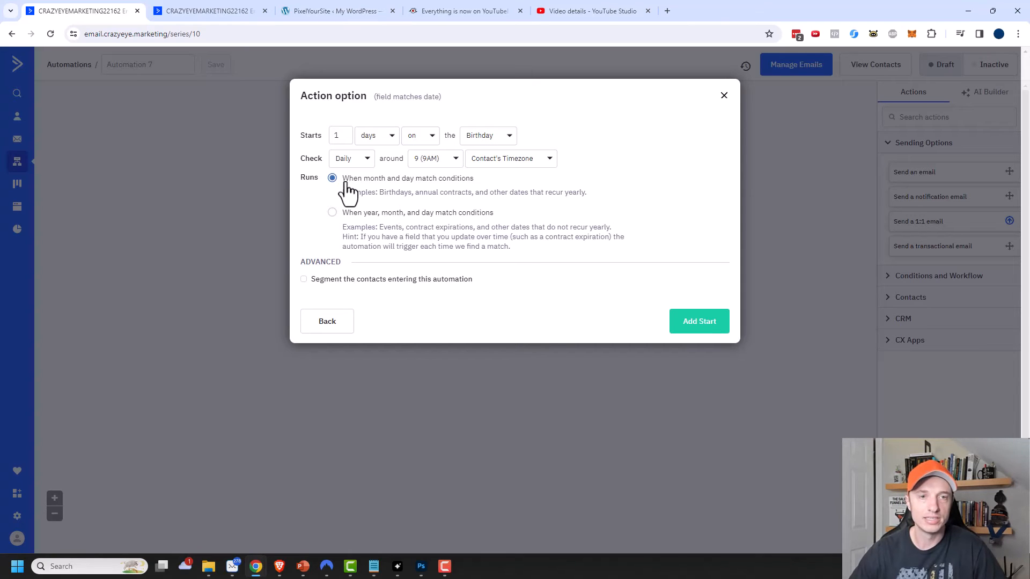
{"action": "mouse_move", "coordinate": [353, 197]}
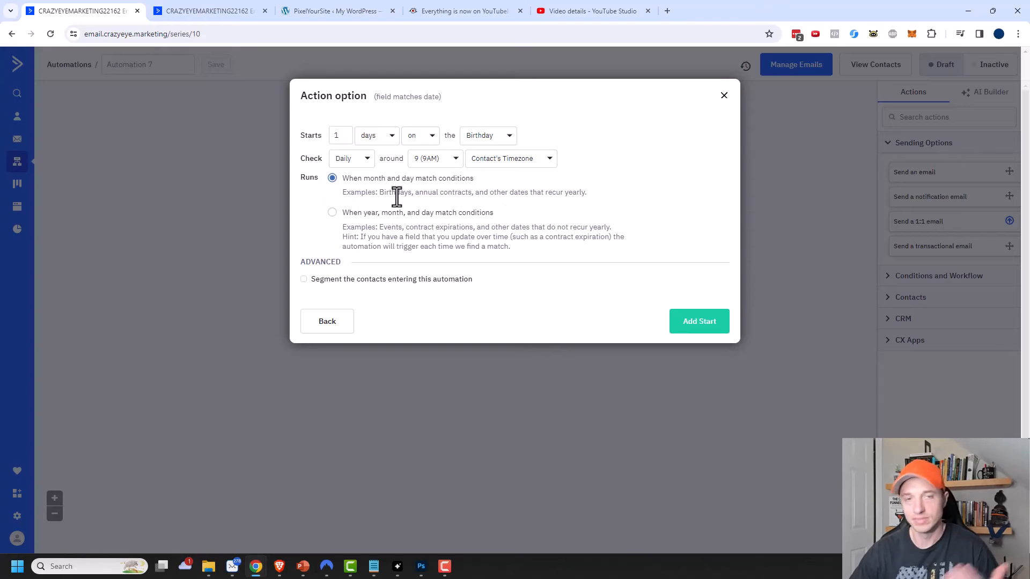
{"action": "mouse_move", "coordinate": [460, 196]}
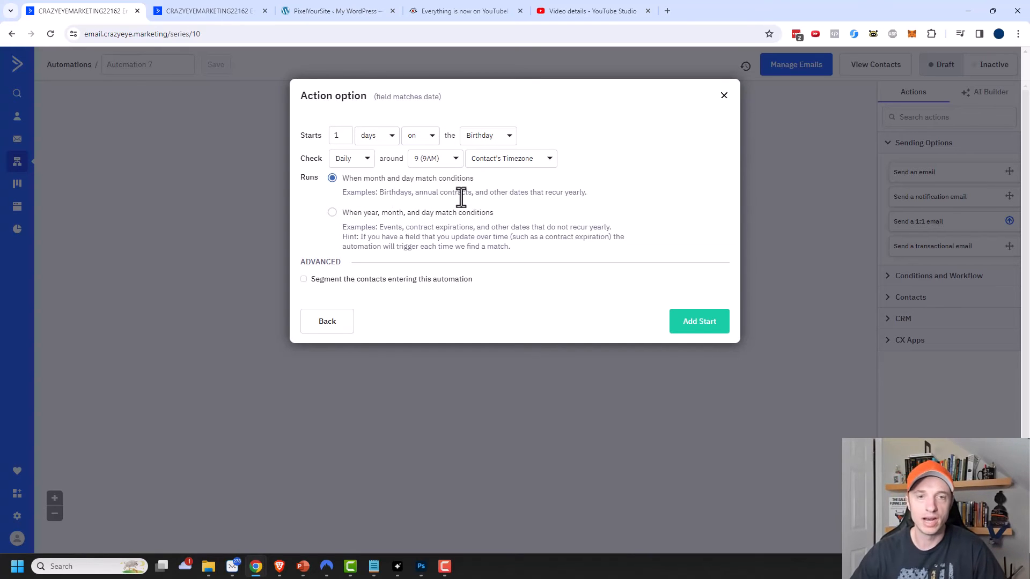
{"action": "mouse_move", "coordinate": [585, 195]}
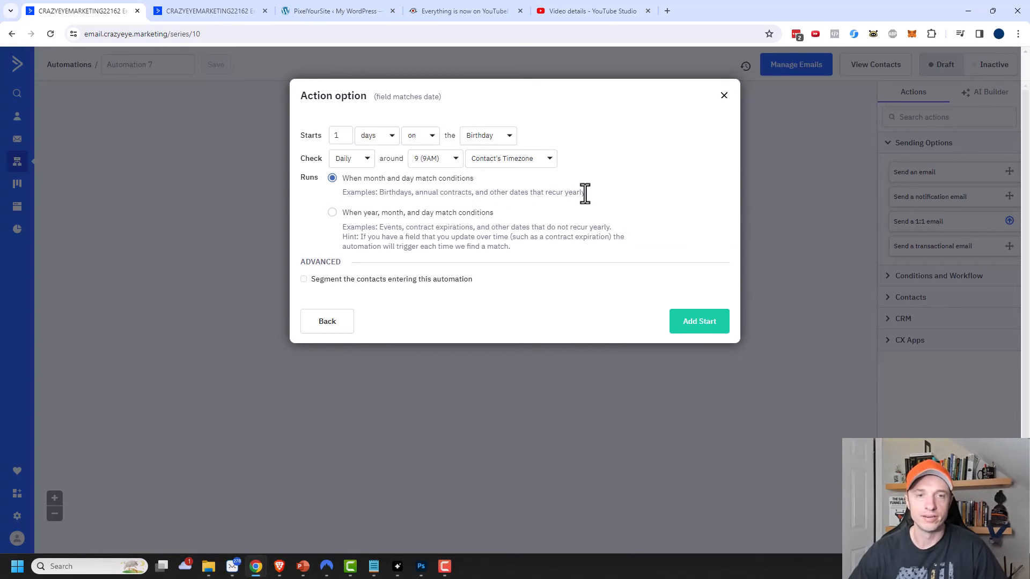
{"action": "mouse_move", "coordinate": [376, 223]}
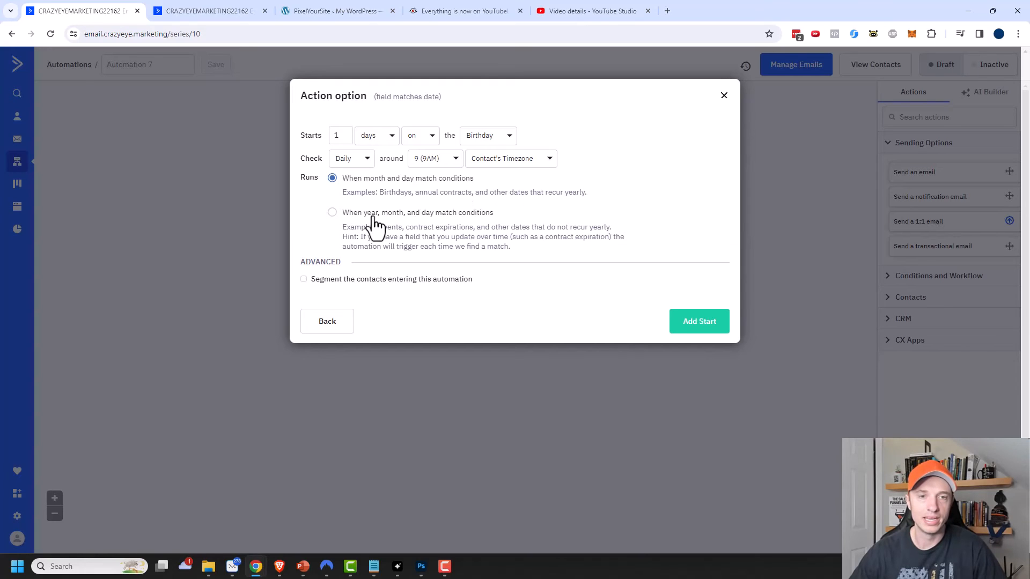
{"action": "left_click", "coordinate": [333, 212]}
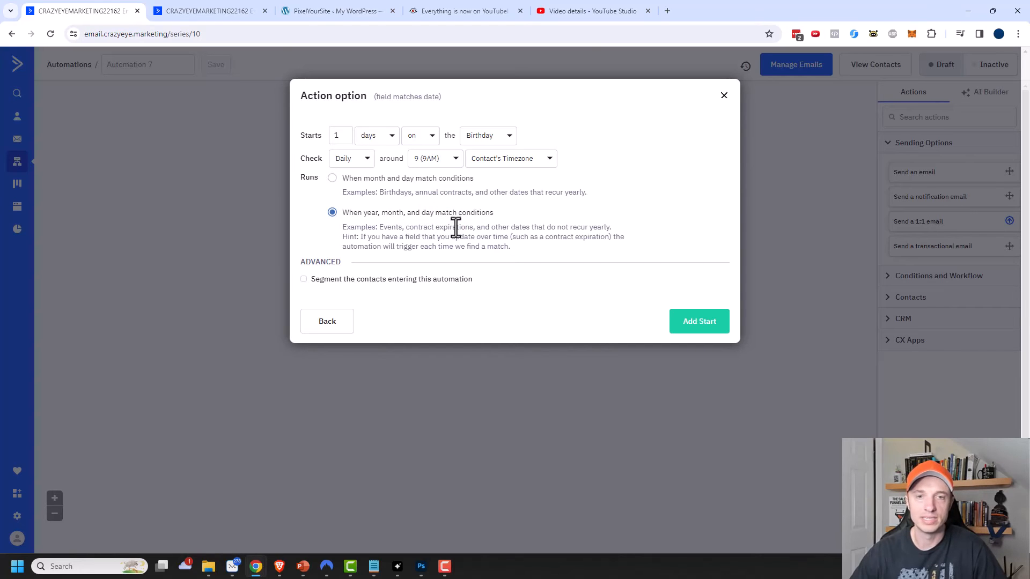
{"action": "mouse_move", "coordinate": [478, 252]}
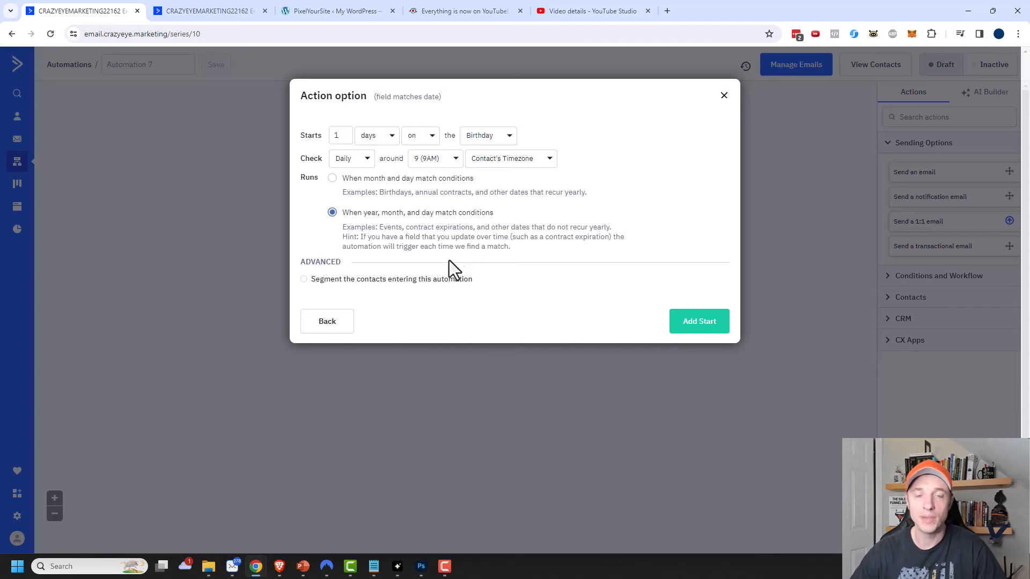
{"action": "mouse_move", "coordinate": [414, 238]}
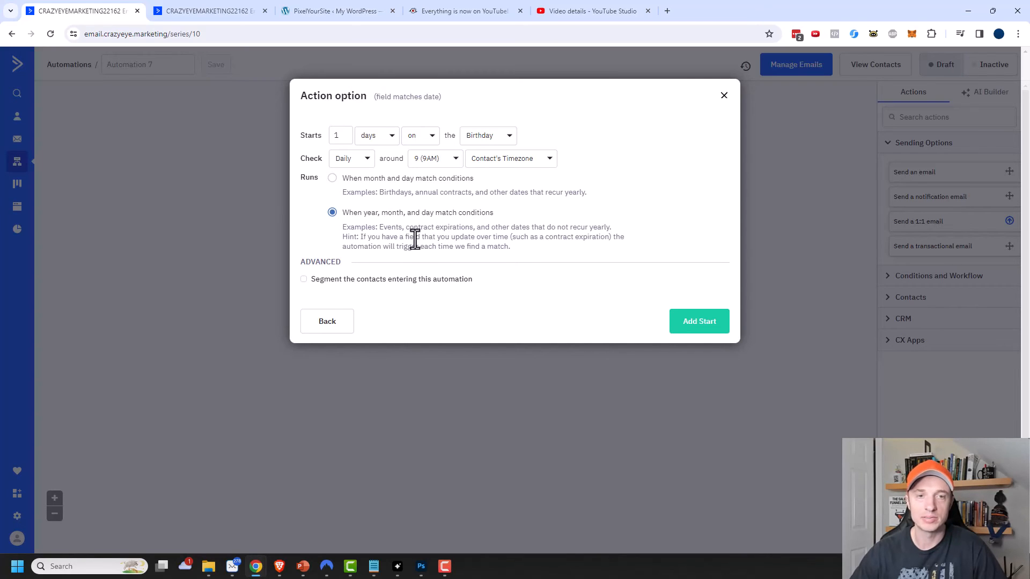
{"action": "left_click", "coordinate": [332, 178]}
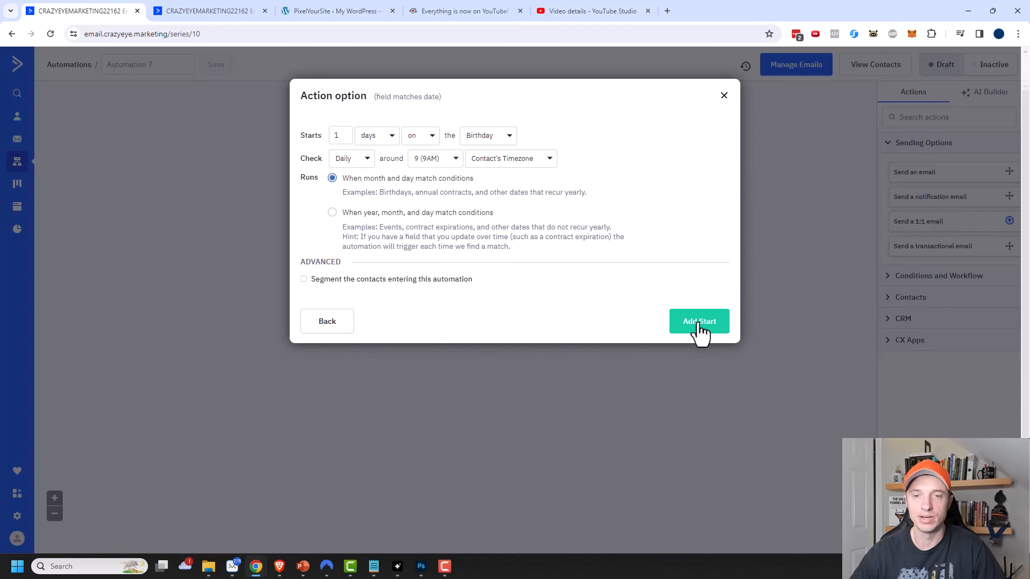
Step: Add the Birthday start and save a 'HAPPY BIRTHDAY - Email 1' email to design later
{"action": "left_click", "coordinate": [698, 322]}
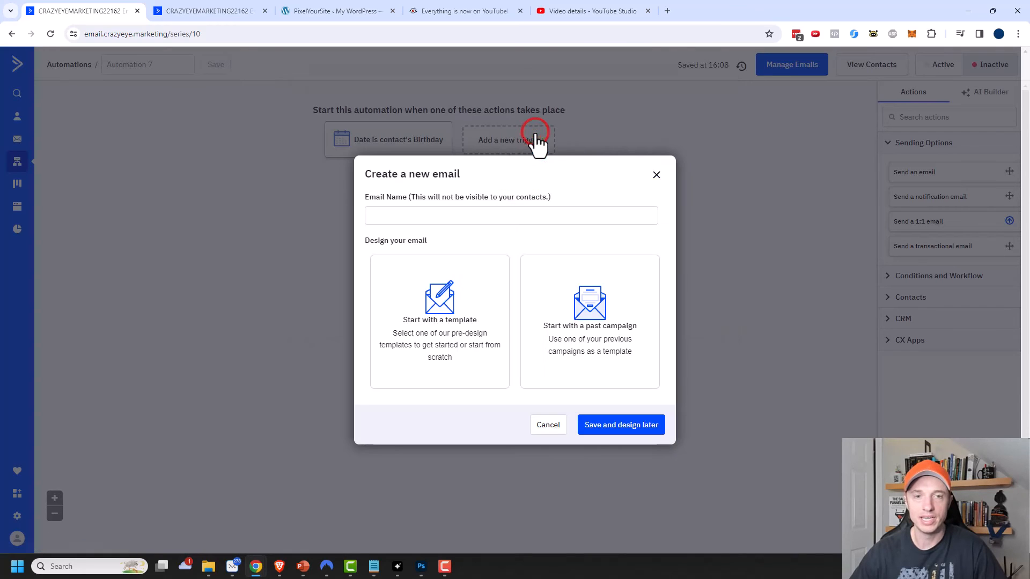
{"action": "type", "text": "HAPPY BIRTHDAY - Email 1"}
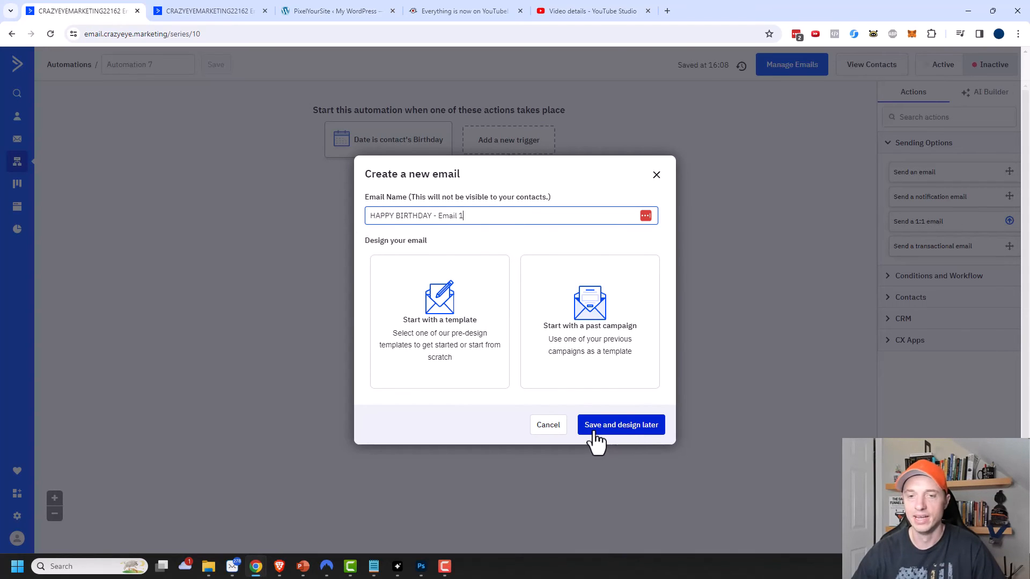
{"action": "left_click", "coordinate": [620, 424]}
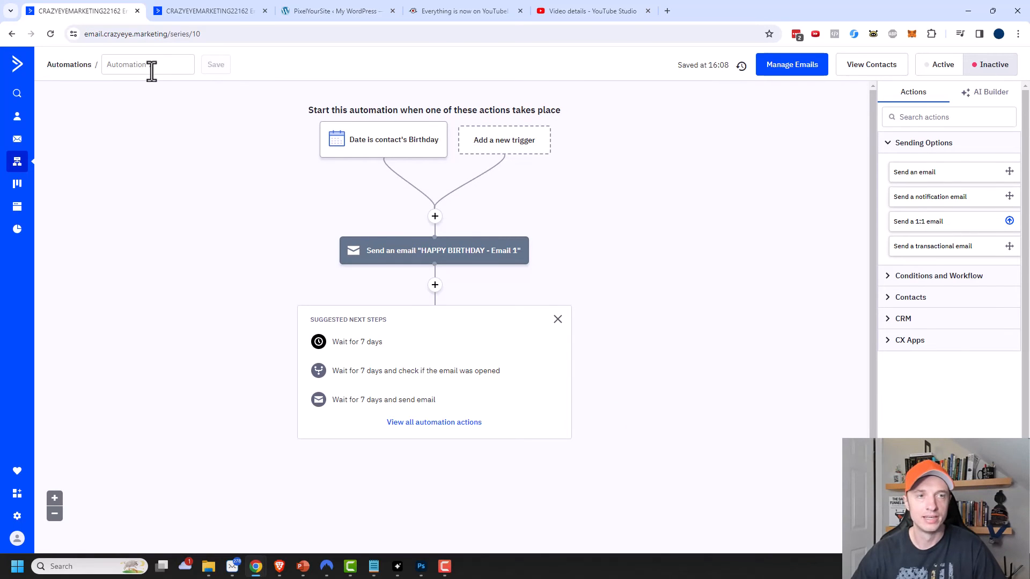
Step: Name the automation 'HAPPY BIRTHDAY' and save
{"action": "type", "text": "HAPPY BIRTHDAY"}
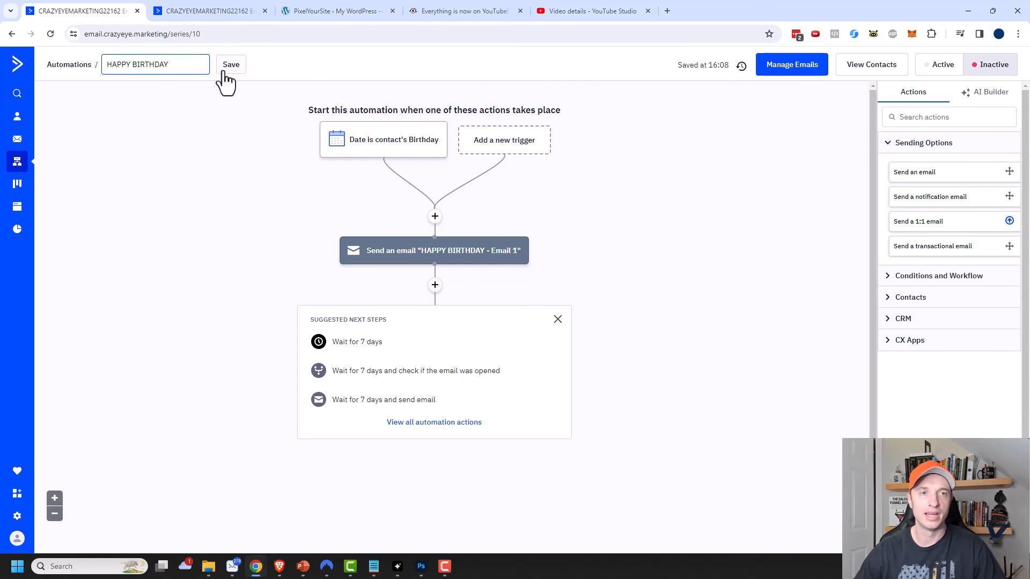
{"action": "left_click", "coordinate": [383, 140]}
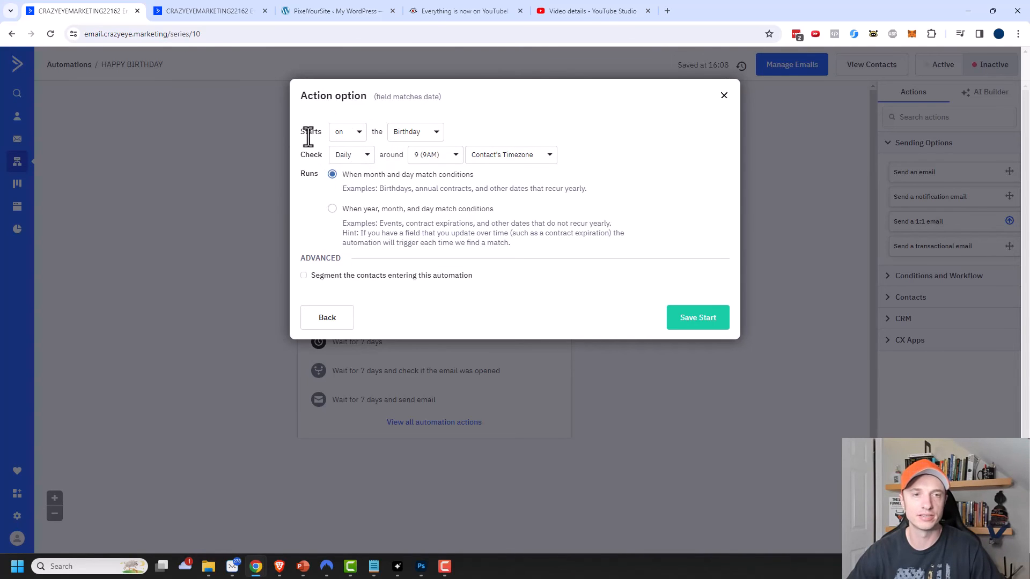
{"action": "mouse_move", "coordinate": [339, 172]}
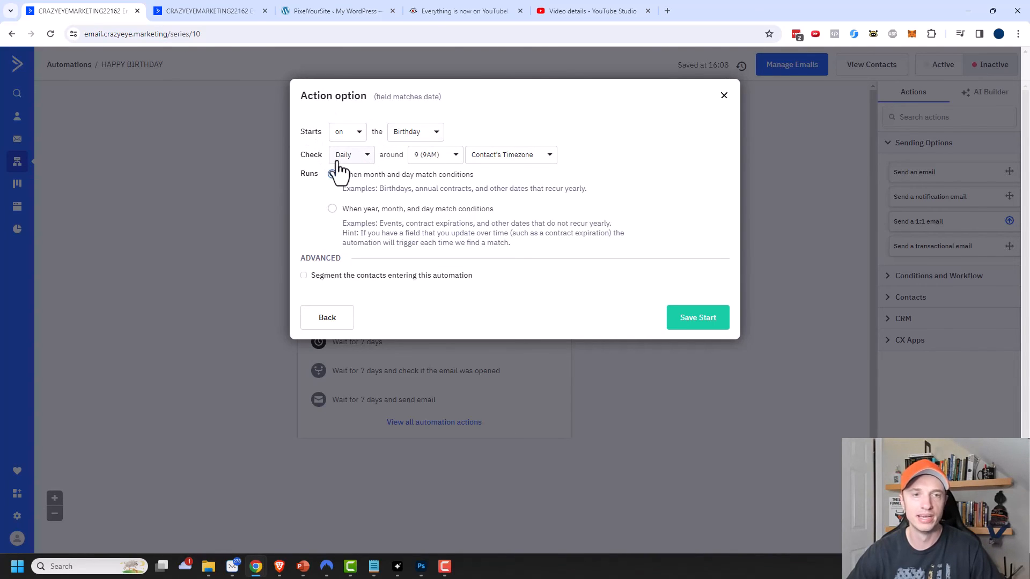
Step: Keep month-and-day matching in the Birthday trigger options and close them
{"action": "left_click", "coordinate": [333, 174]}
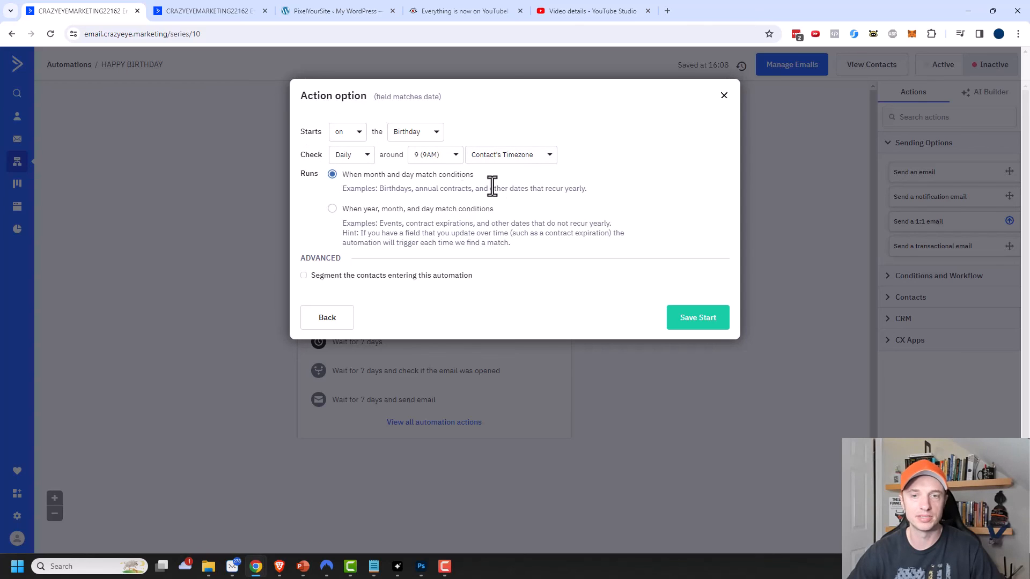
{"action": "mouse_move", "coordinate": [444, 179]}
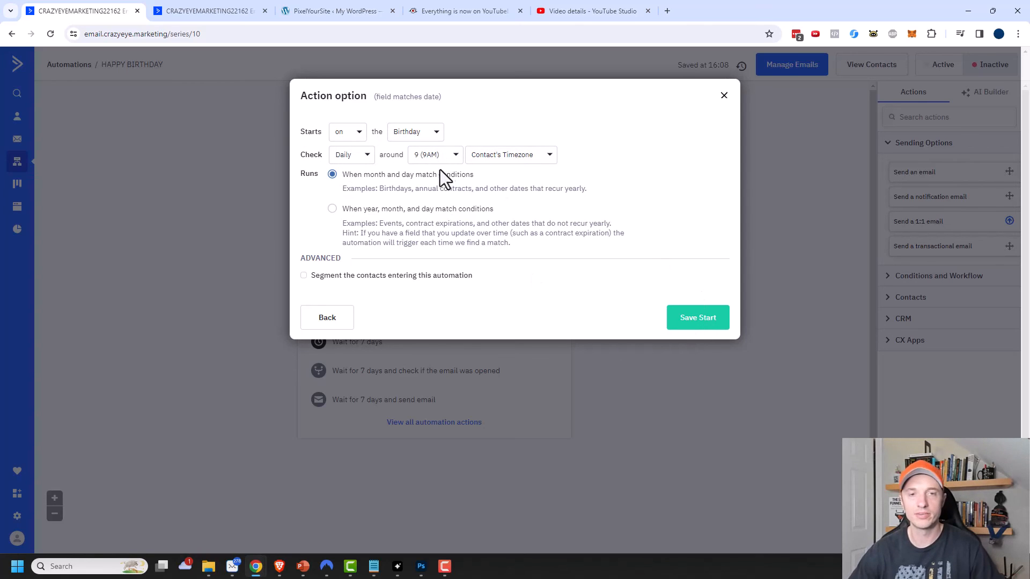
{"action": "left_click", "coordinate": [697, 317]}
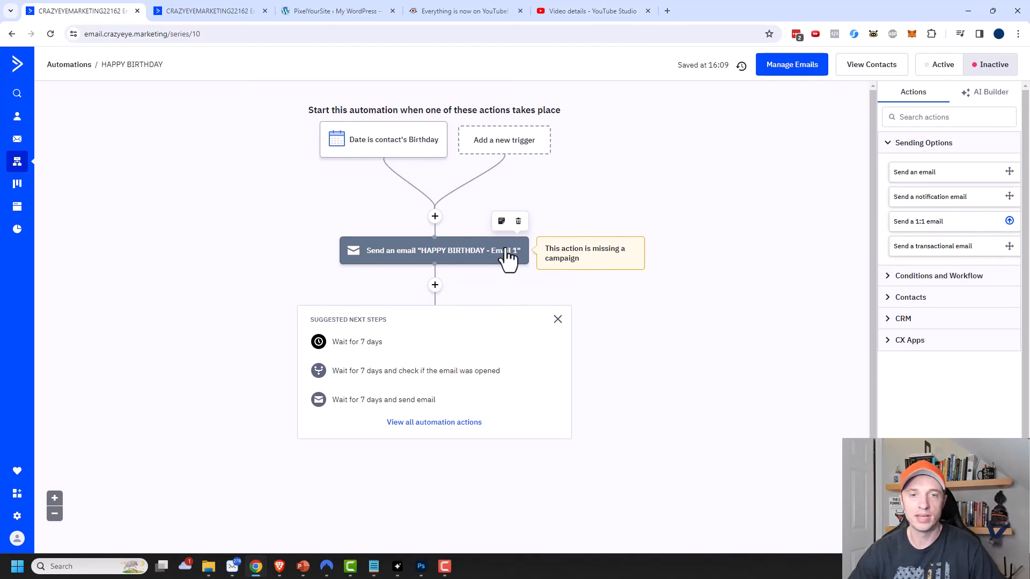
{"action": "mouse_move", "coordinate": [933, 72]}
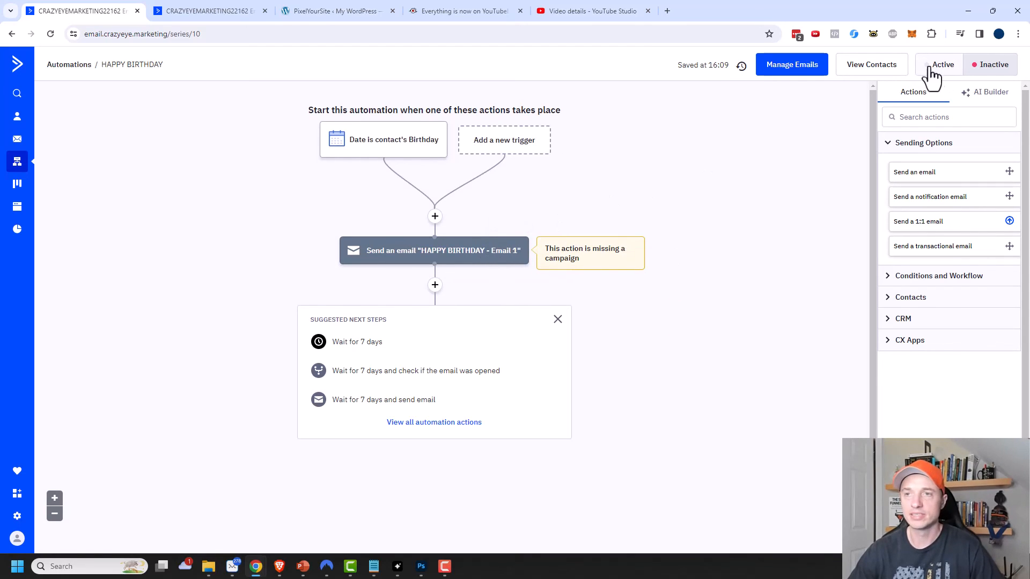
Step: Switch the HAPPY BIRTHDAY automation to Active
{"action": "left_click", "coordinate": [942, 64]}
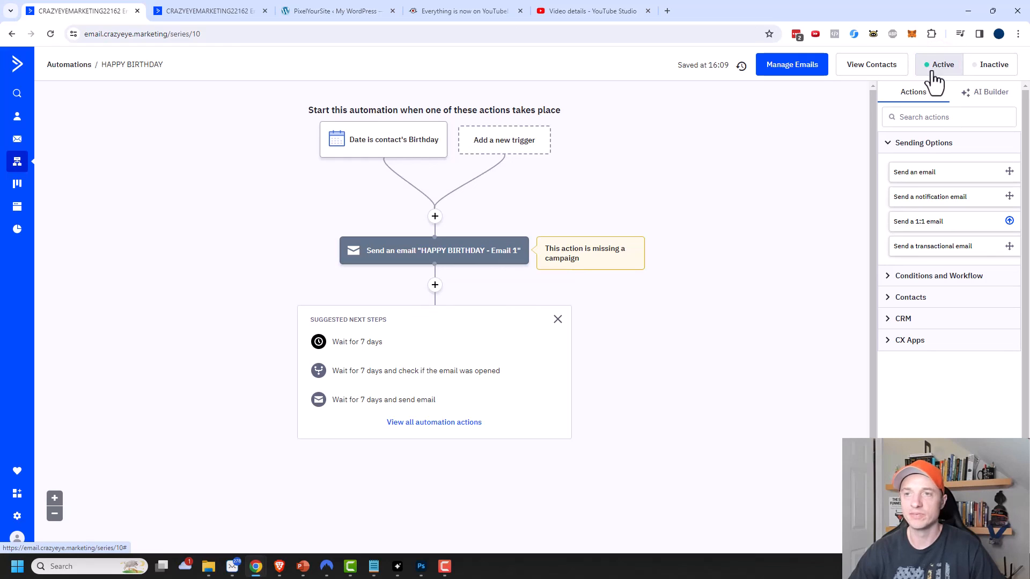